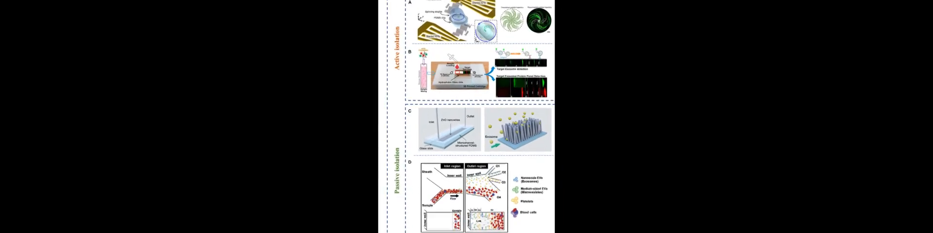
{"action": "scroll", "scroll_direction": "down", "scroll_amount": 3}
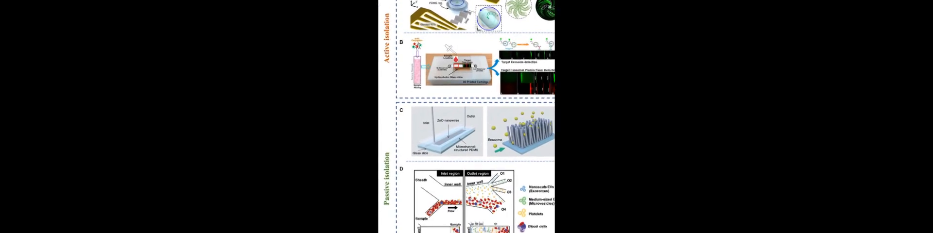
{"action": "scroll", "scroll_direction": "down", "scroll_amount": 3}
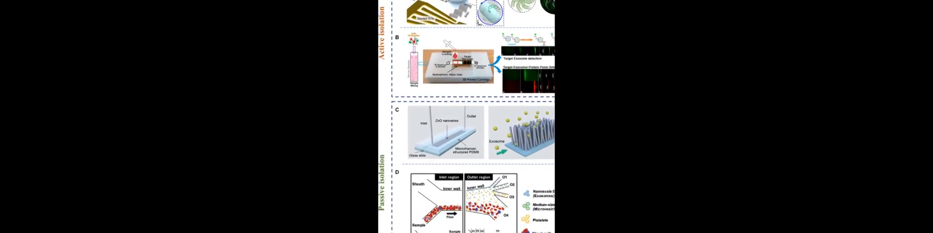
{"action": "scroll", "scroll_direction": "down", "scroll_amount": 3}
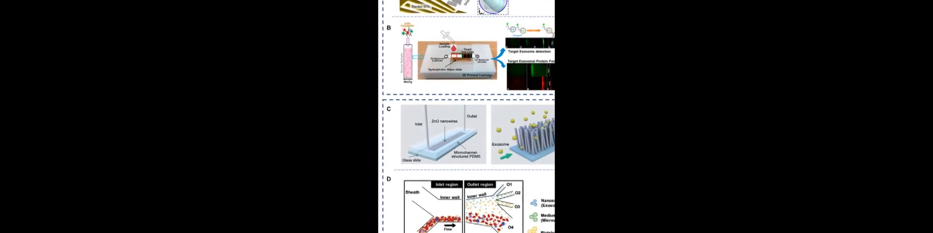
{"action": "scroll", "scroll_direction": "down", "scroll_amount": 3}
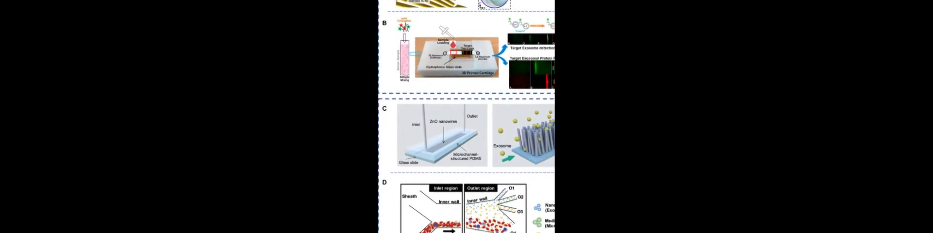
{"action": "scroll", "scroll_direction": "down", "scroll_amount": 3}
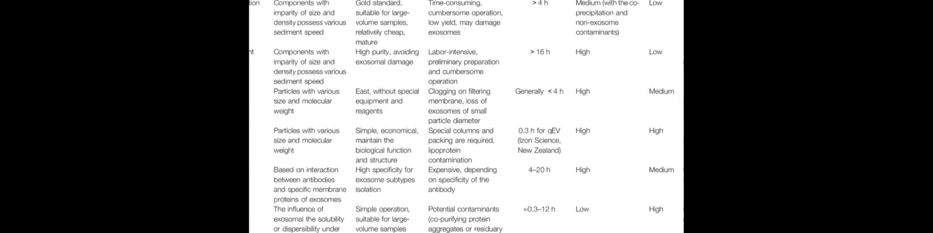
{"action": "scroll", "scroll_direction": "down", "scroll_amount": 3}
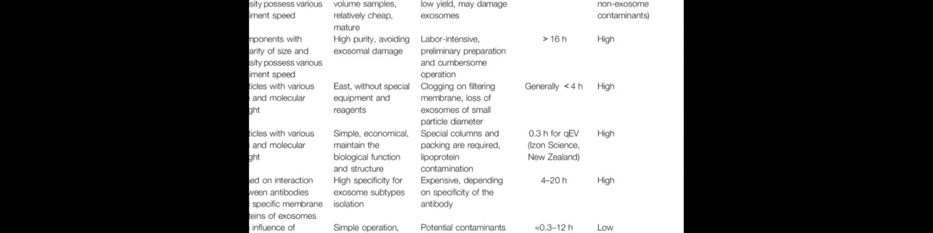
{"action": "scroll", "scroll_direction": "down", "scroll_amount": 3}
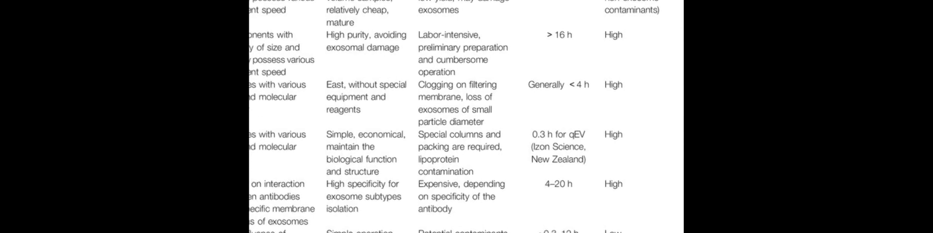
{"action": "scroll", "scroll_direction": "down", "scroll_amount": 3}
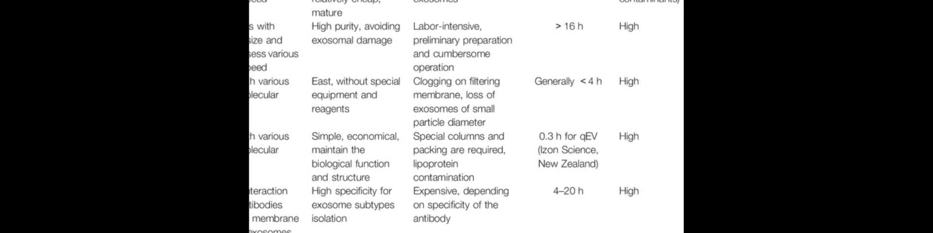
{"action": "scroll", "scroll_direction": "down", "scroll_amount": 3}
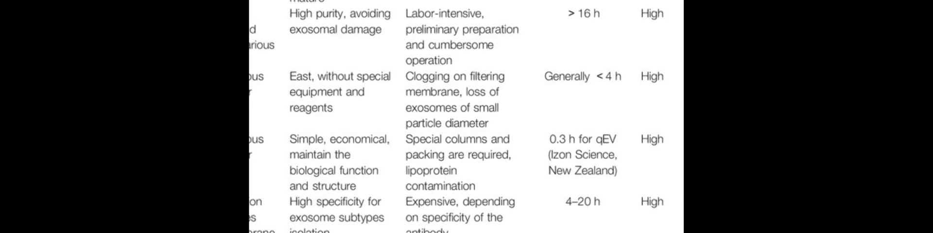
{"action": "scroll", "scroll_direction": "down", "scroll_amount": 3}
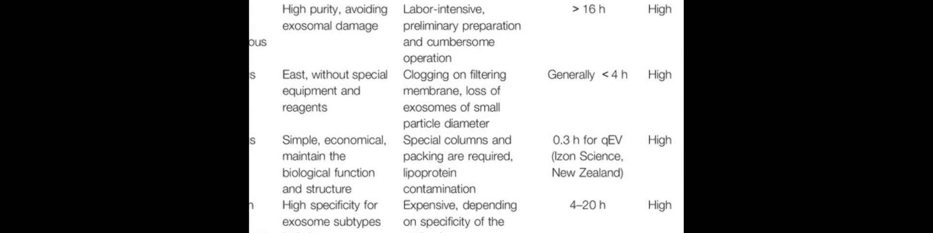